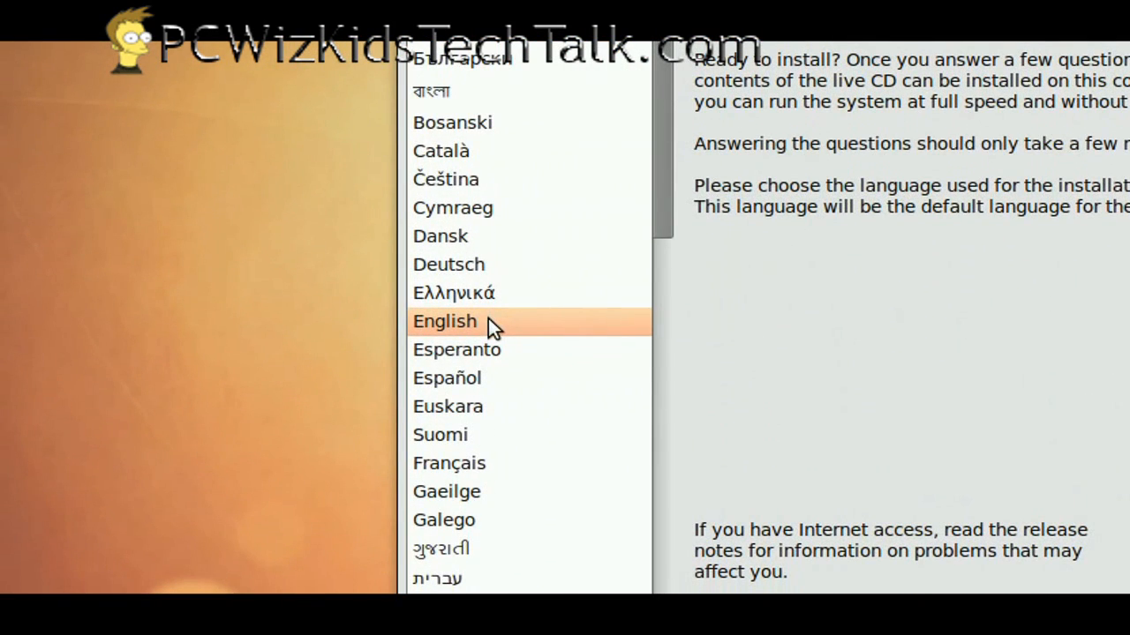
Choose English and start the live Ubuntu session so the desktop appears
{"action": "left_click", "coordinate": [445, 321]}
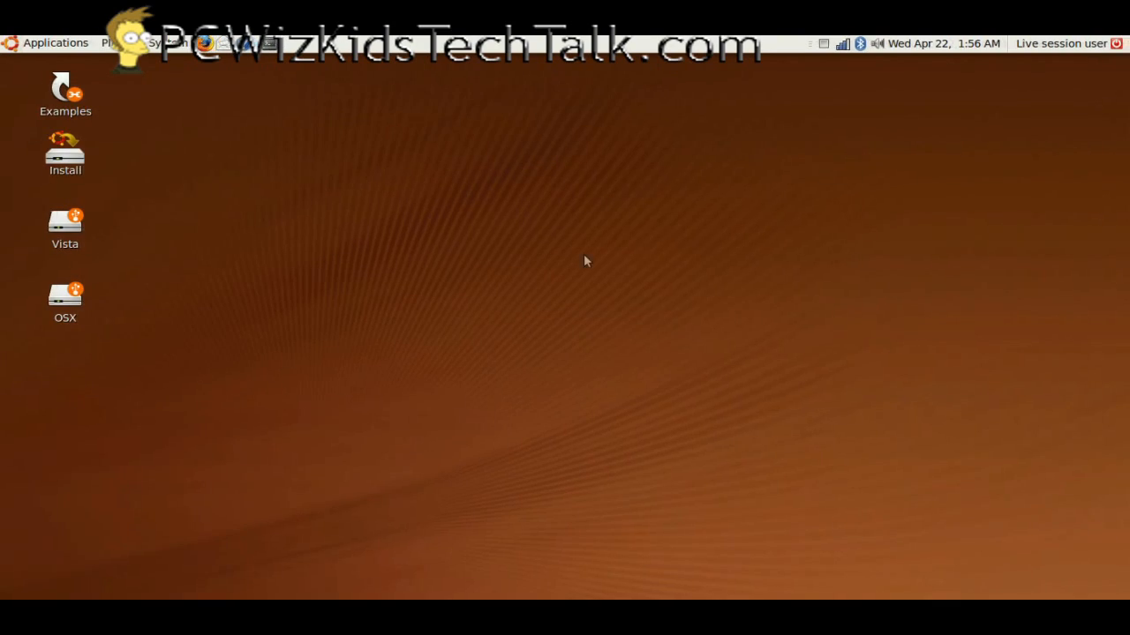
{"action": "mouse_move", "coordinate": [417, 371]}
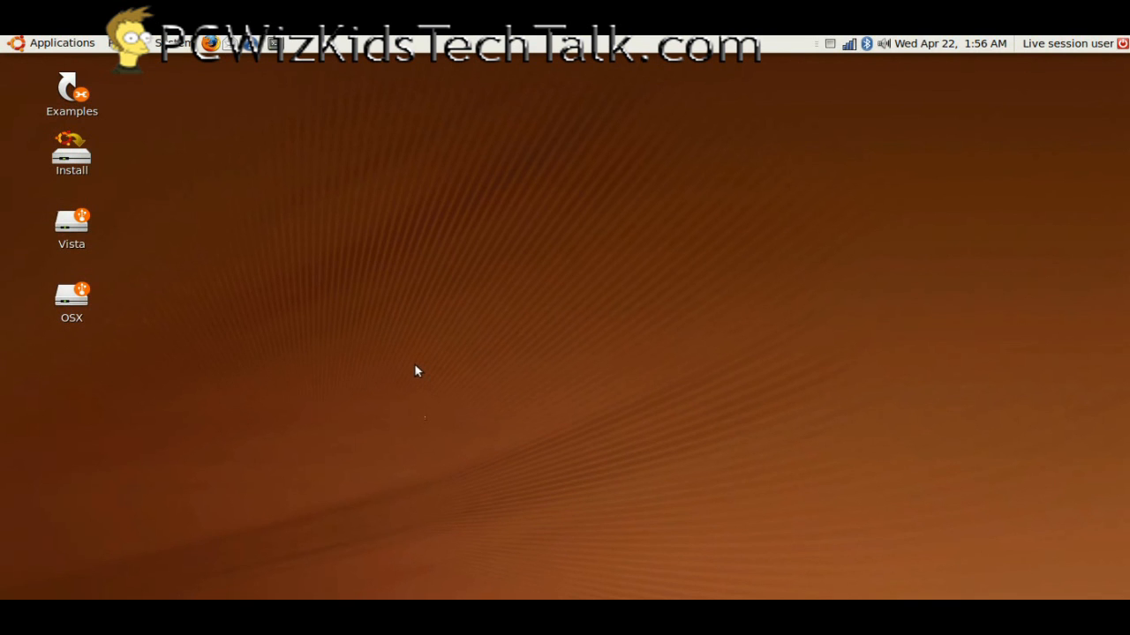
{"action": "mouse_move", "coordinate": [56, 44]}
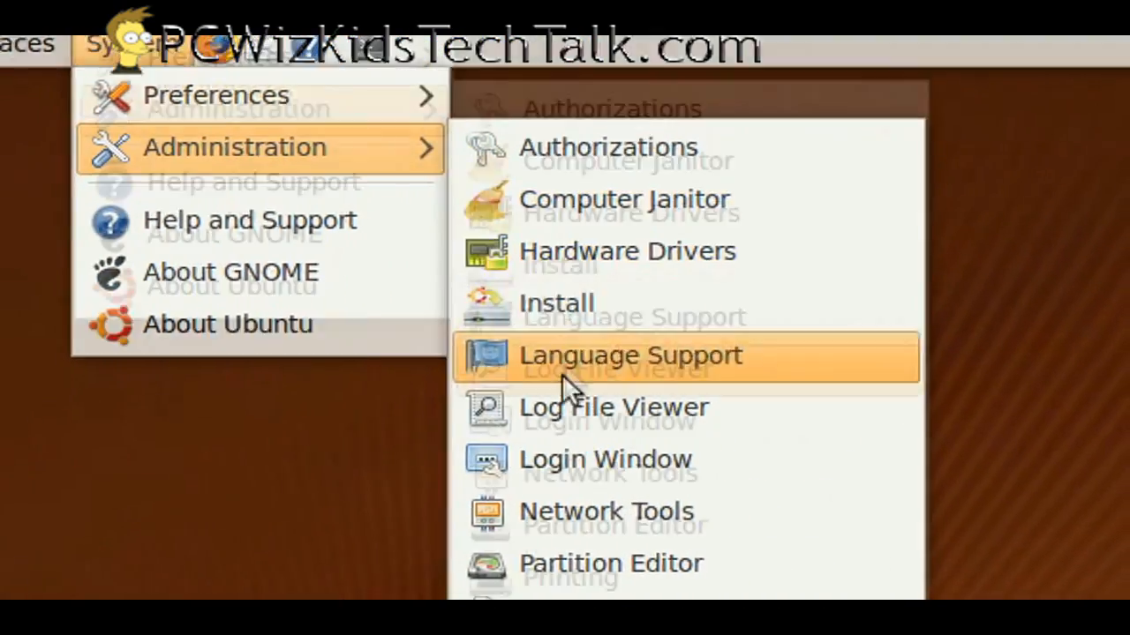
{"action": "mouse_move", "coordinate": [574, 173]}
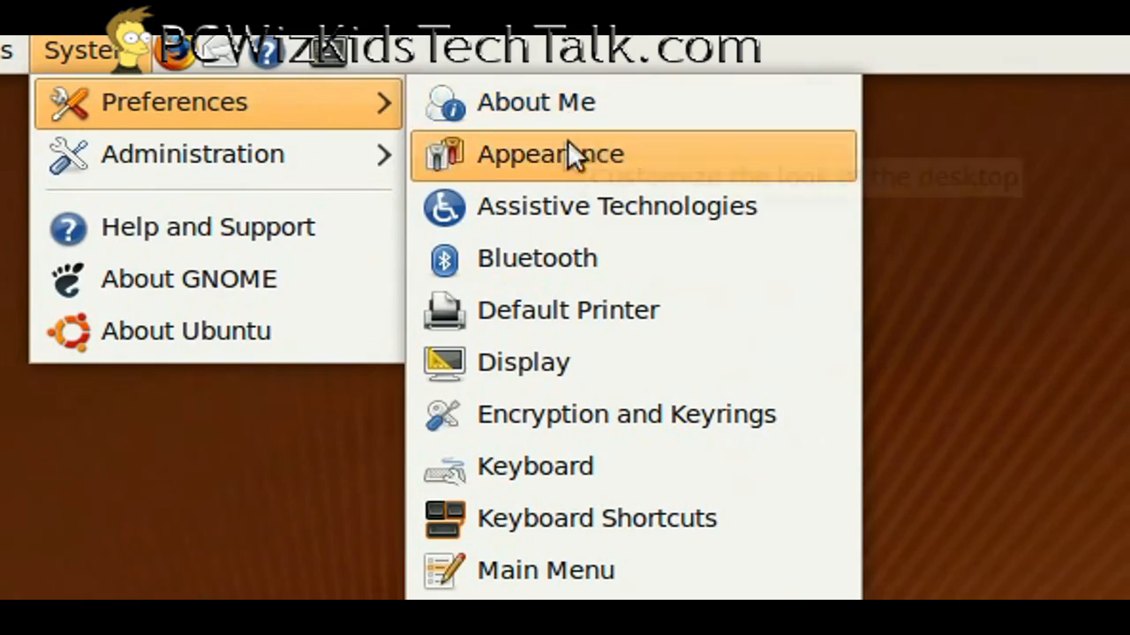
Apply the light orange wallpaper in Appearance Preferences and review the Visual Effects options
{"action": "left_click", "coordinate": [550, 153]}
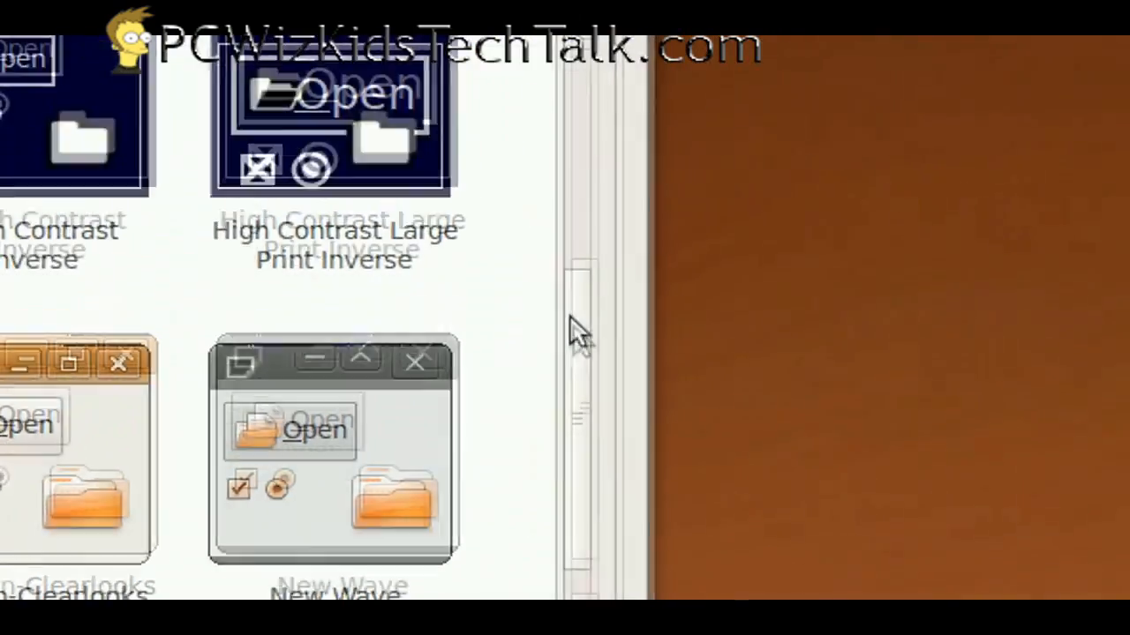
{"action": "scroll", "scroll_direction": "down", "scroll_amount": 3}
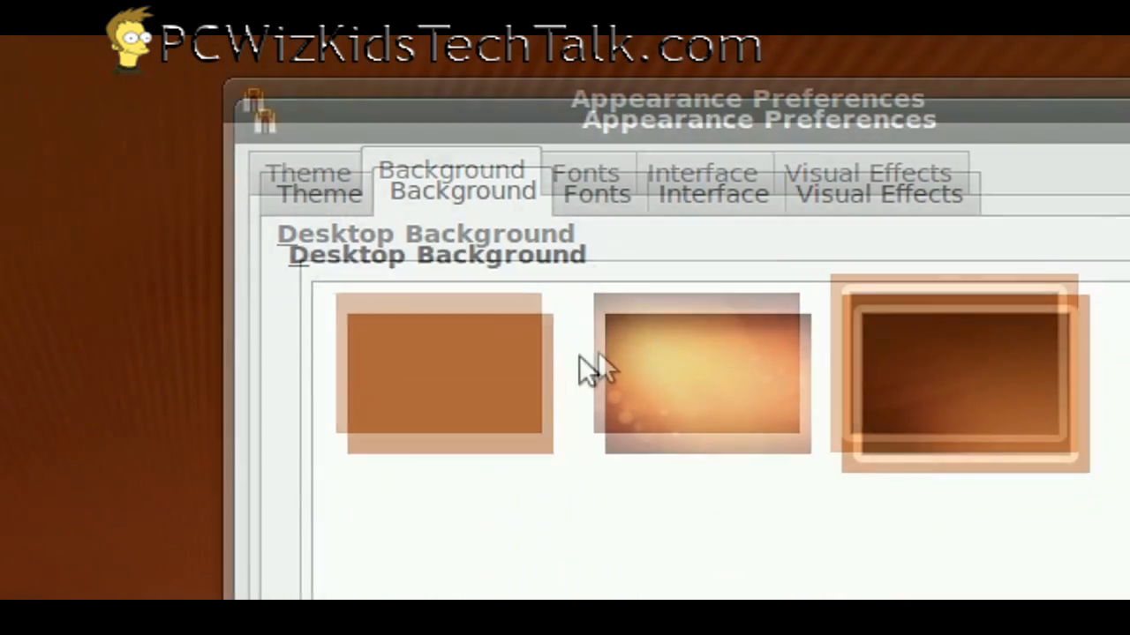
{"action": "left_click", "coordinate": [697, 374]}
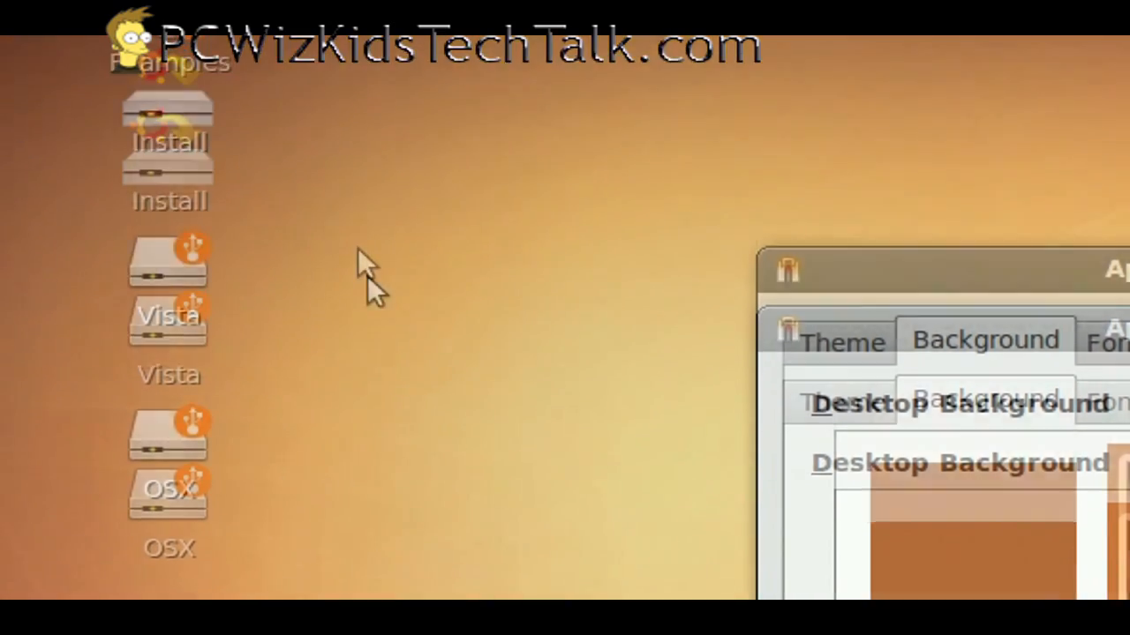
{"action": "scroll", "scroll_direction": "down", "scroll_amount": 3}
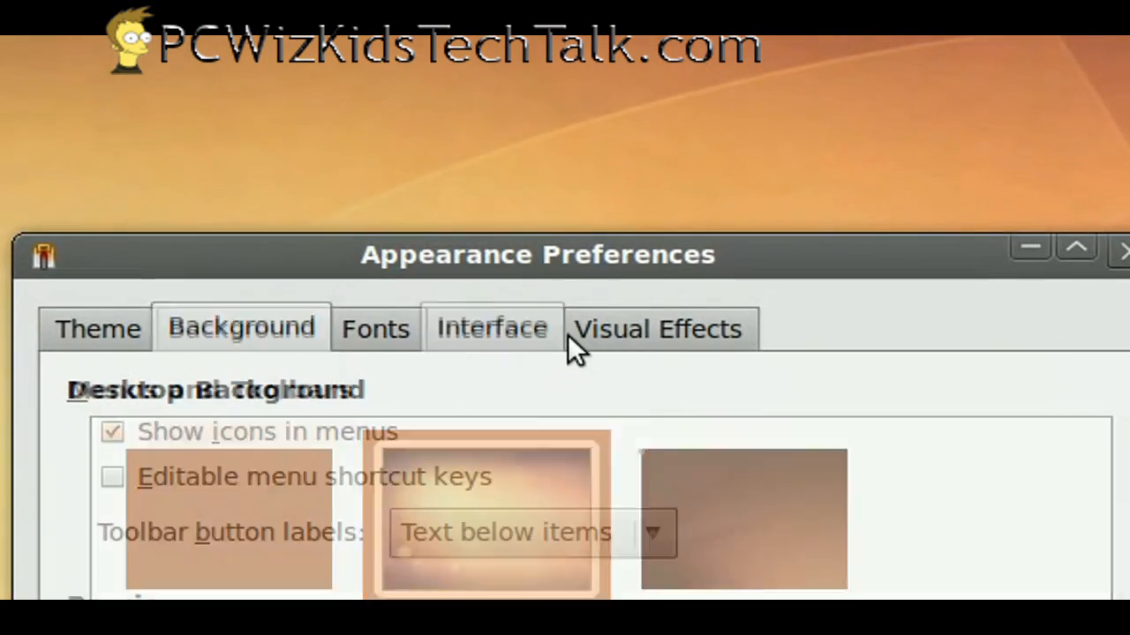
{"action": "left_click", "coordinate": [656, 328]}
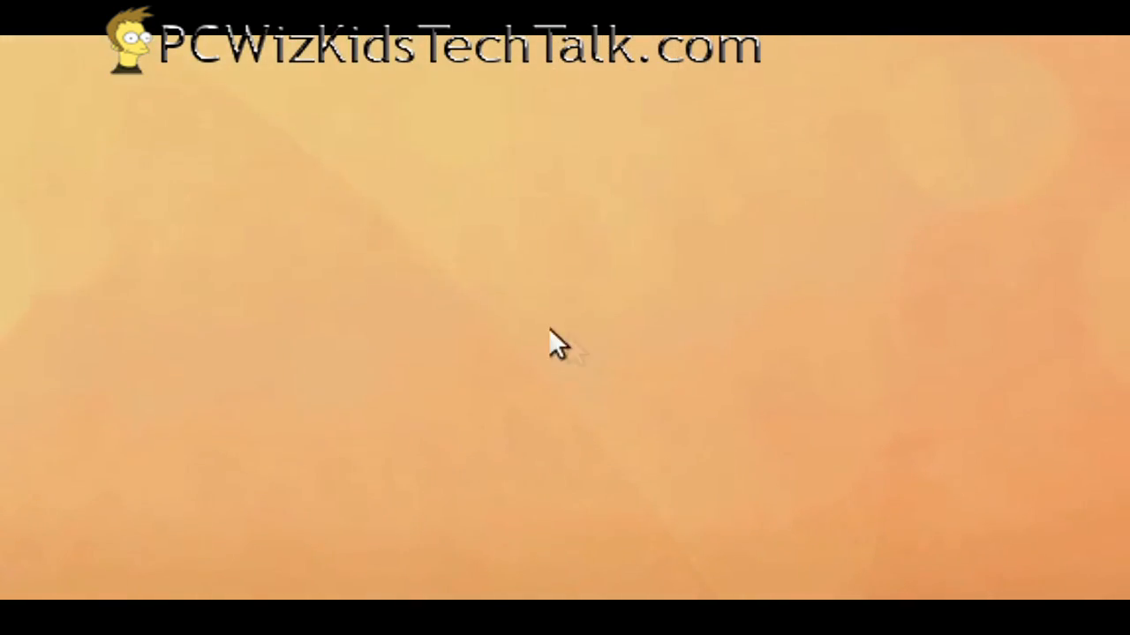
Search Add/Remove Applications for 'compiz'
{"action": "left_click", "coordinate": [115, 49]}
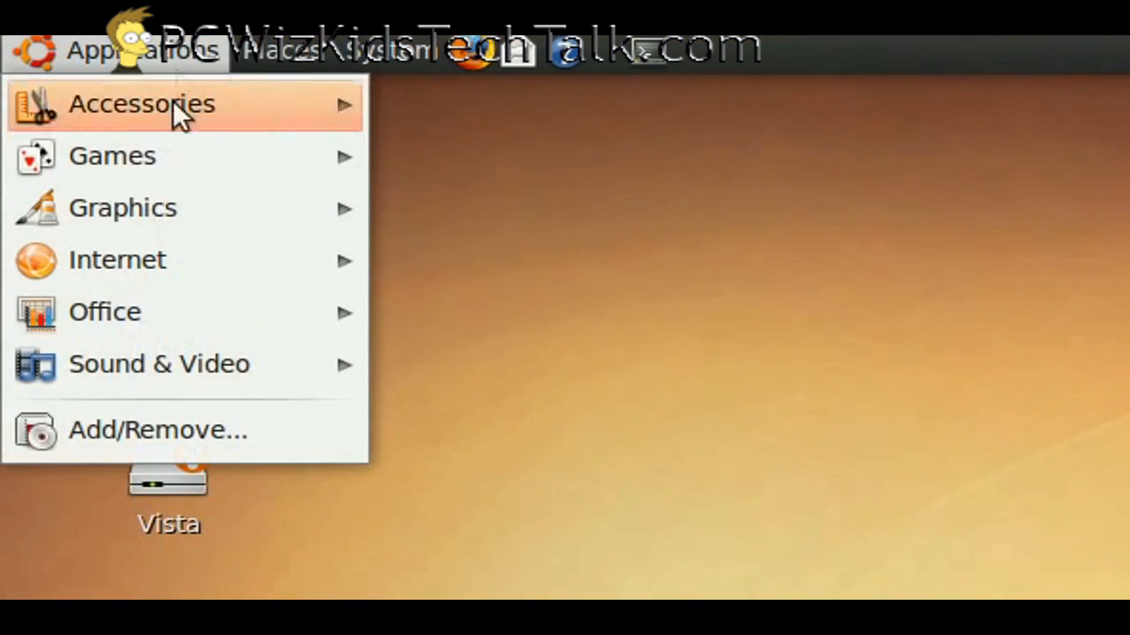
{"action": "left_click", "coordinate": [157, 431]}
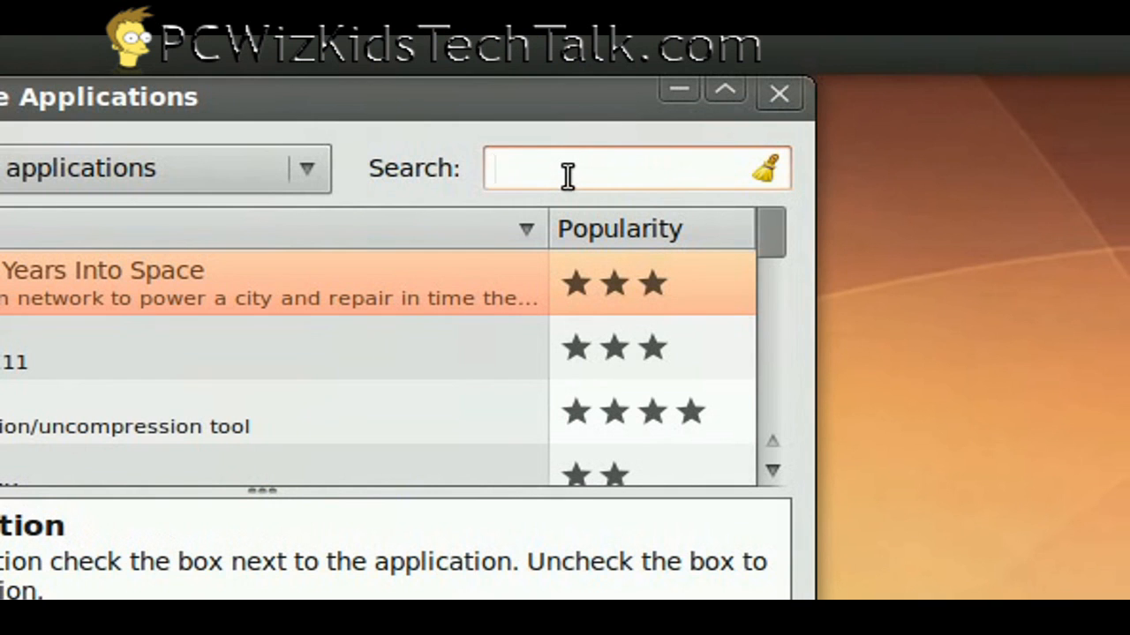
{"action": "type", "text": "com"}
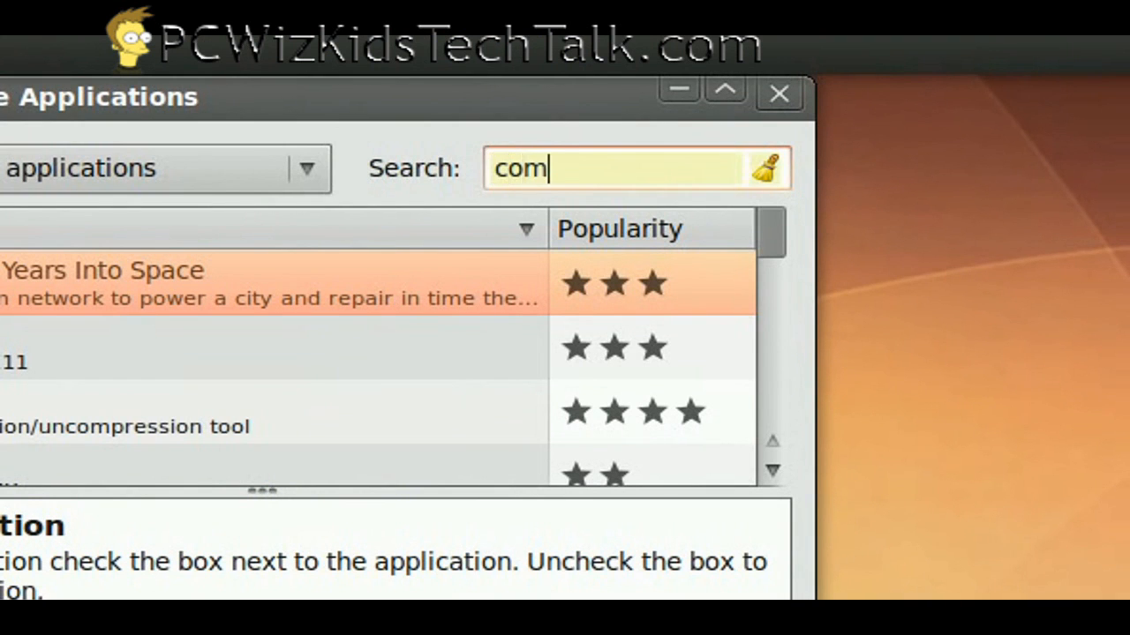
{"action": "type", "text": "piz"}
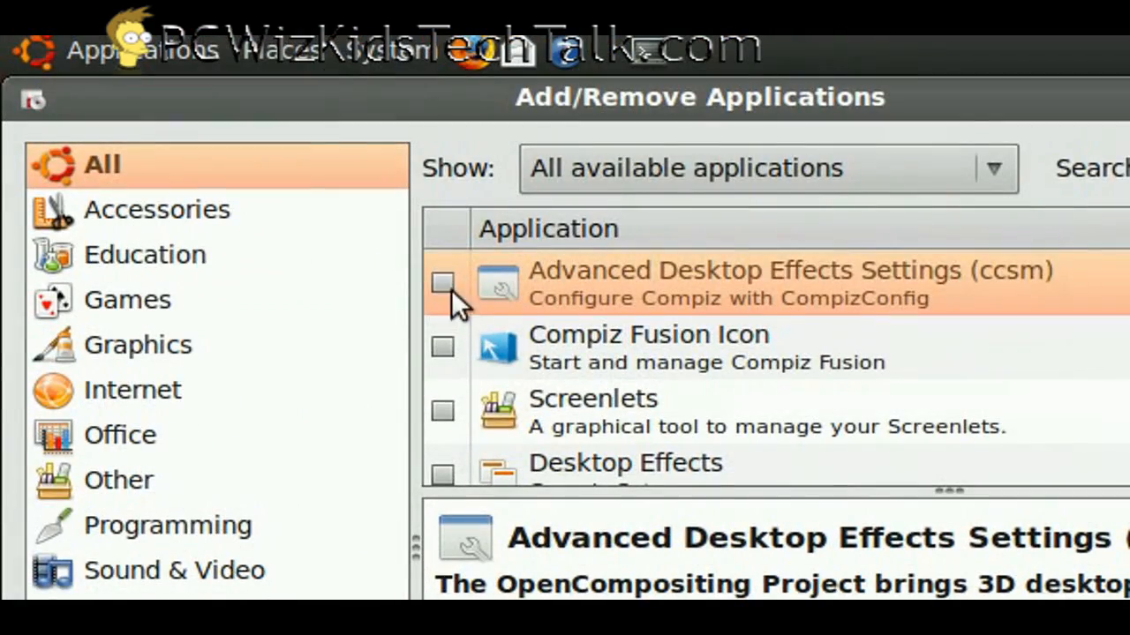
Mark Advanced Desktop Effects Settings (ccsm) and apply the installation
{"action": "left_click", "coordinate": [441, 282]}
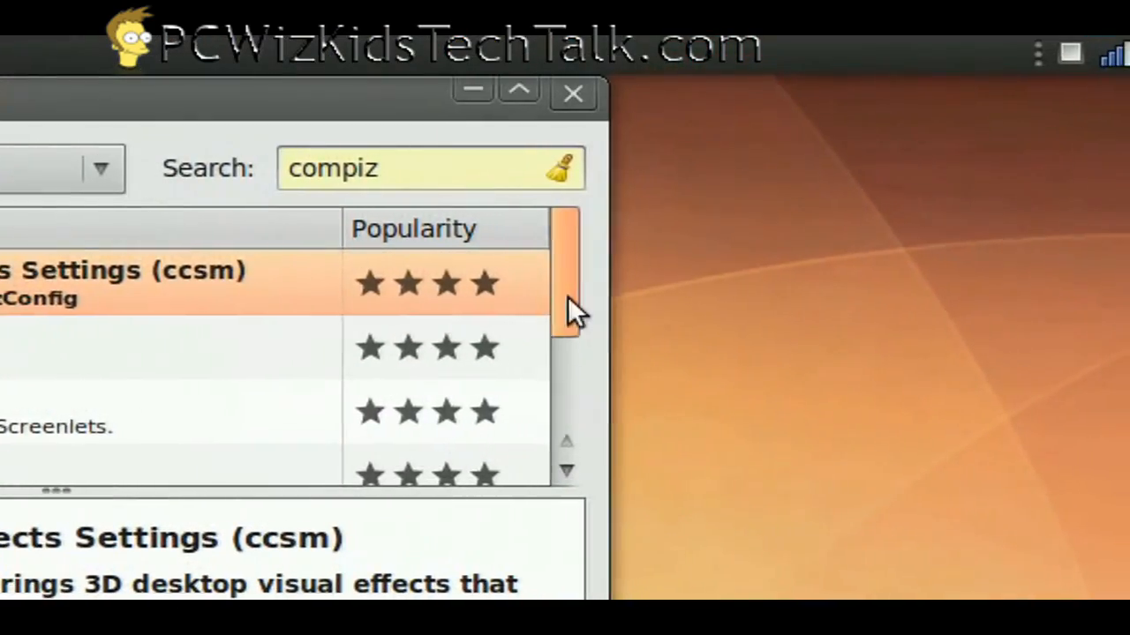
{"action": "left_click", "coordinate": [519, 92]}
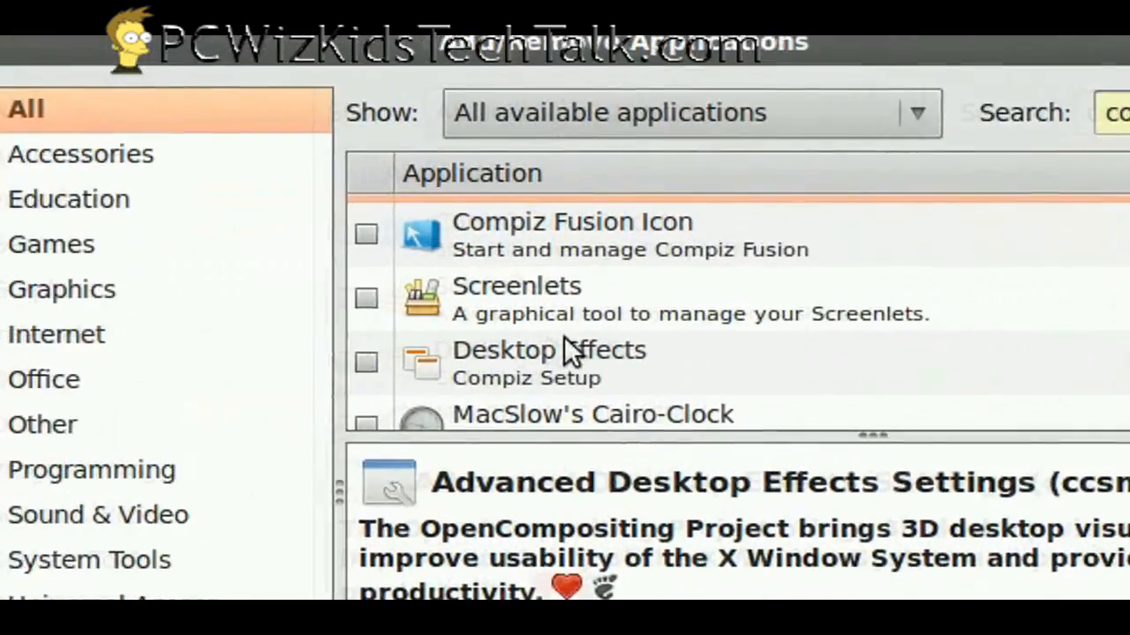
{"action": "left_click", "coordinate": [547, 362]}
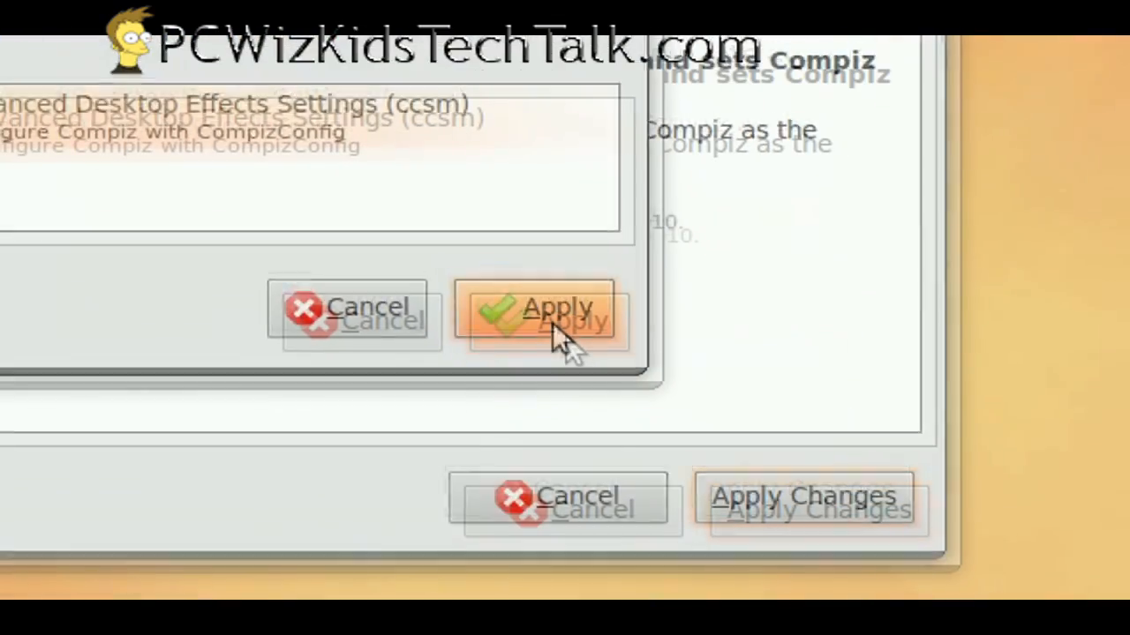
{"action": "left_click", "coordinate": [547, 318]}
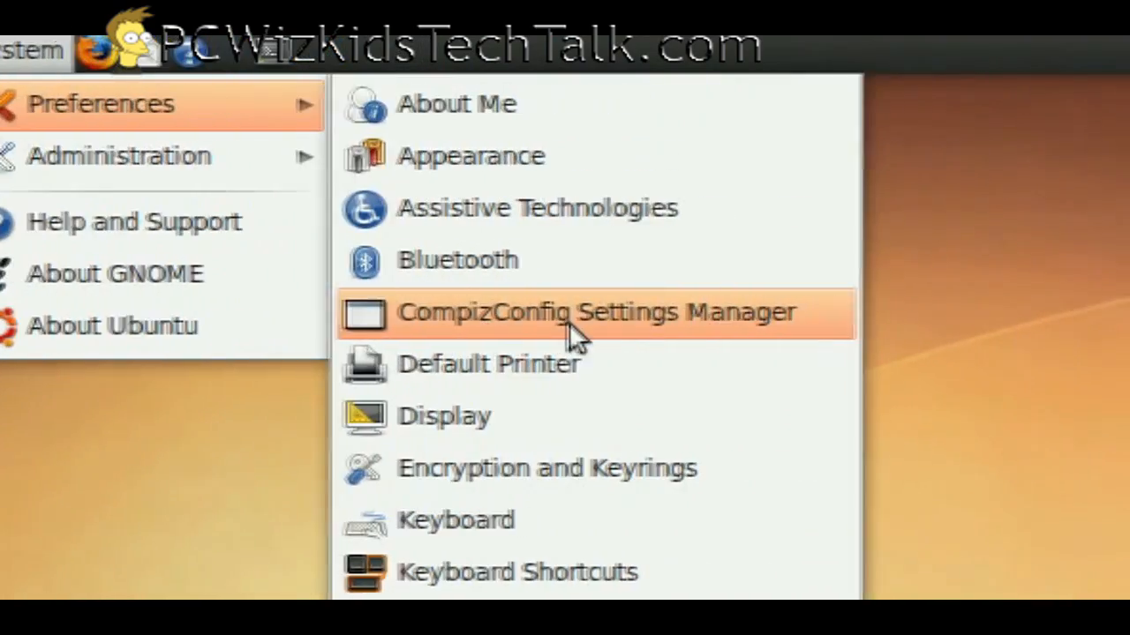
Enable Desktop Cube in CompizConfig Settings Manager, turning off Desktop Wall
{"action": "left_click", "coordinate": [596, 313]}
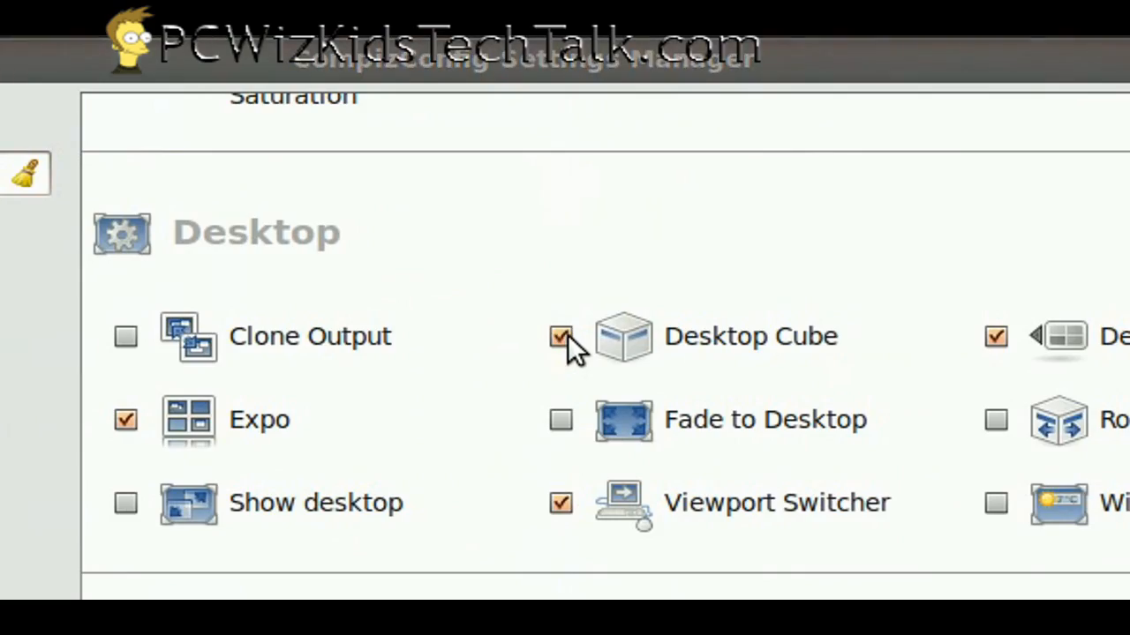
{"action": "left_click", "coordinate": [562, 335]}
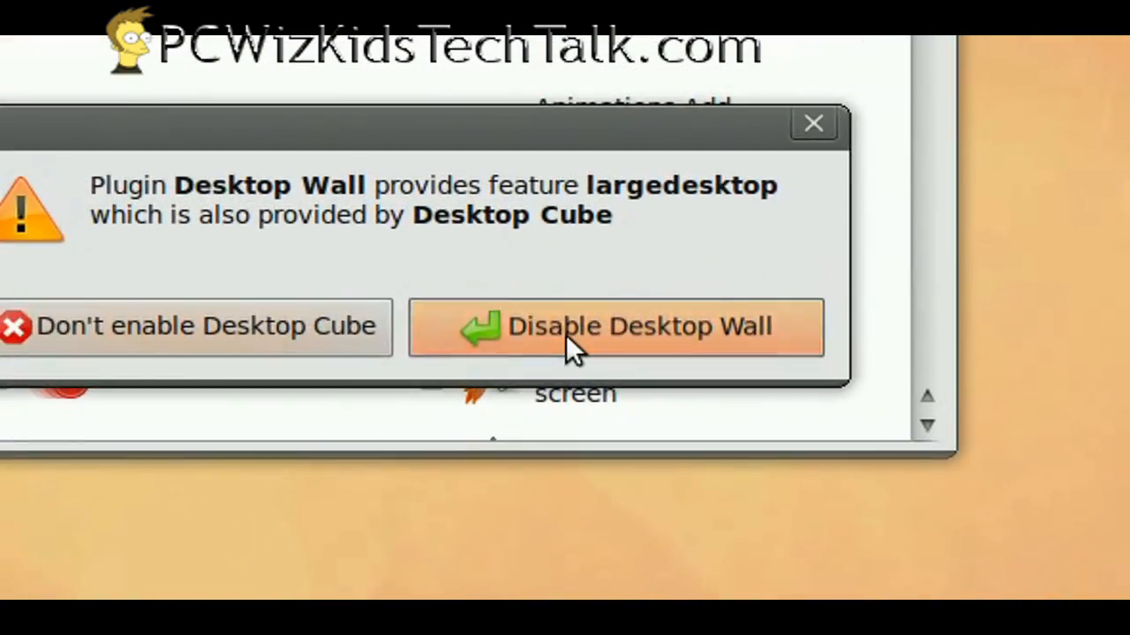
{"action": "left_click", "coordinate": [614, 326]}
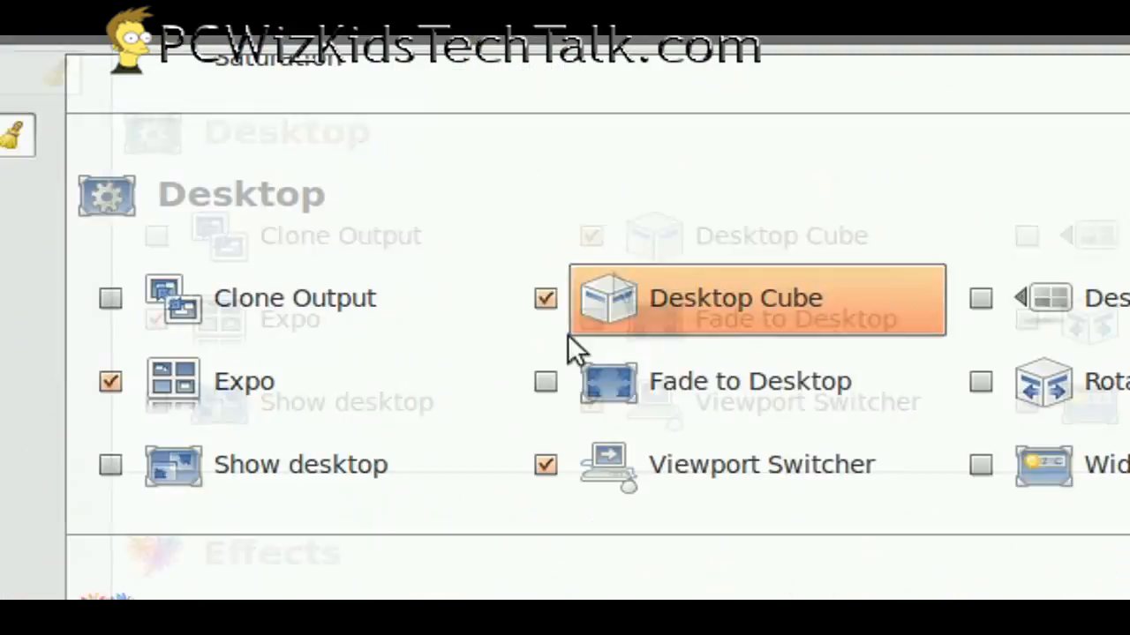
Set the cube's Multi Output Mode to One big cube and return to the plugin list
{"action": "left_click", "coordinate": [734, 296]}
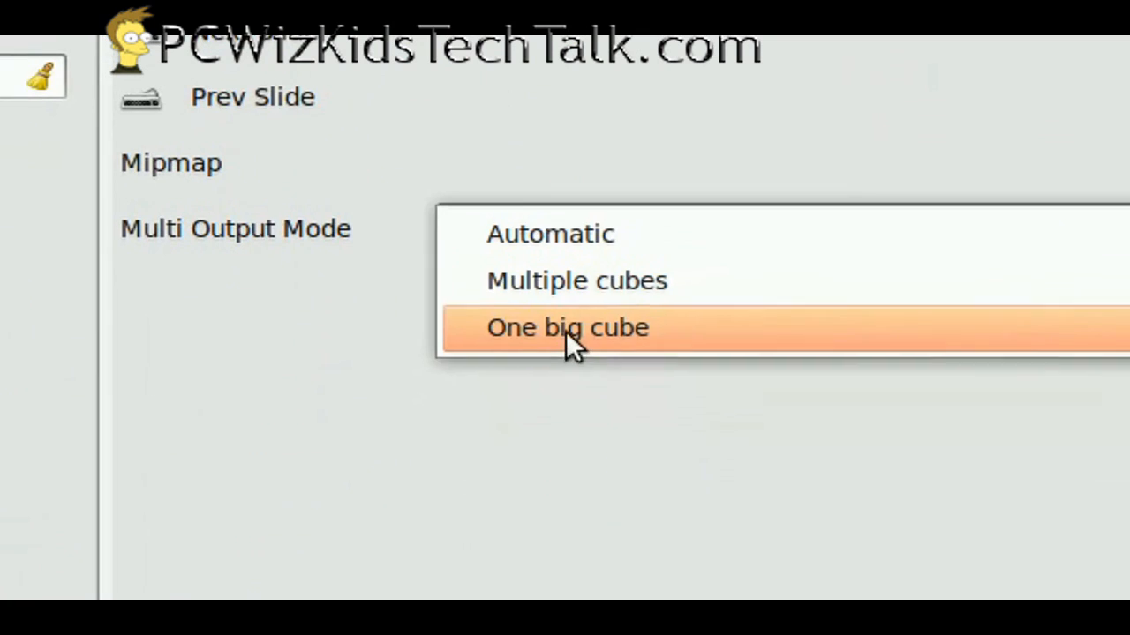
{"action": "left_click", "coordinate": [569, 326]}
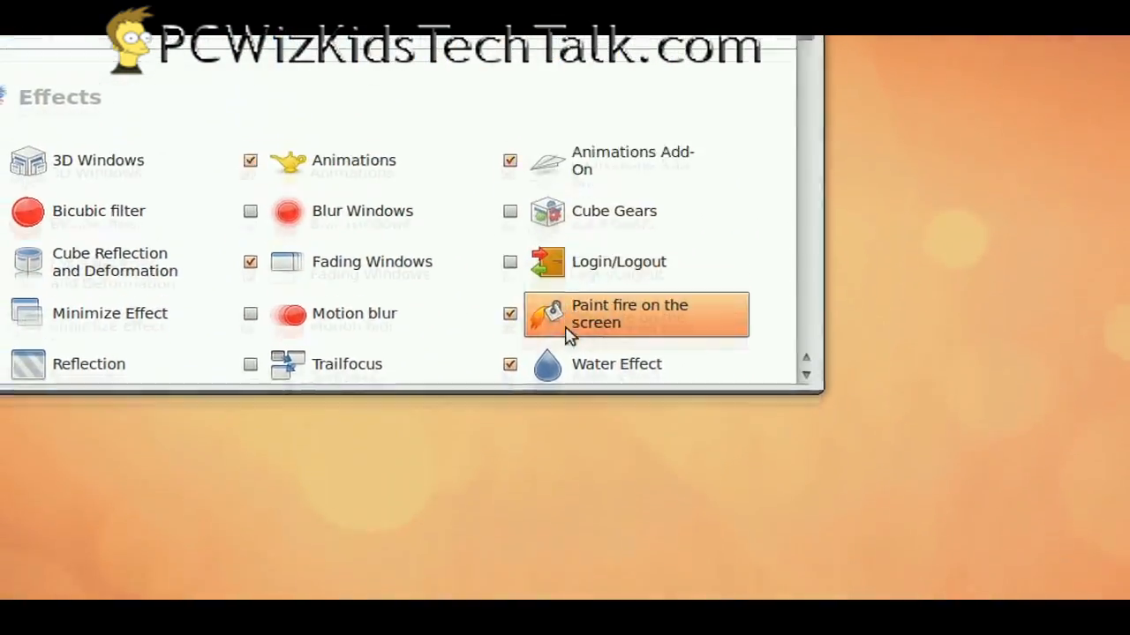
{"action": "scroll", "scroll_direction": "up", "scroll_amount": 3}
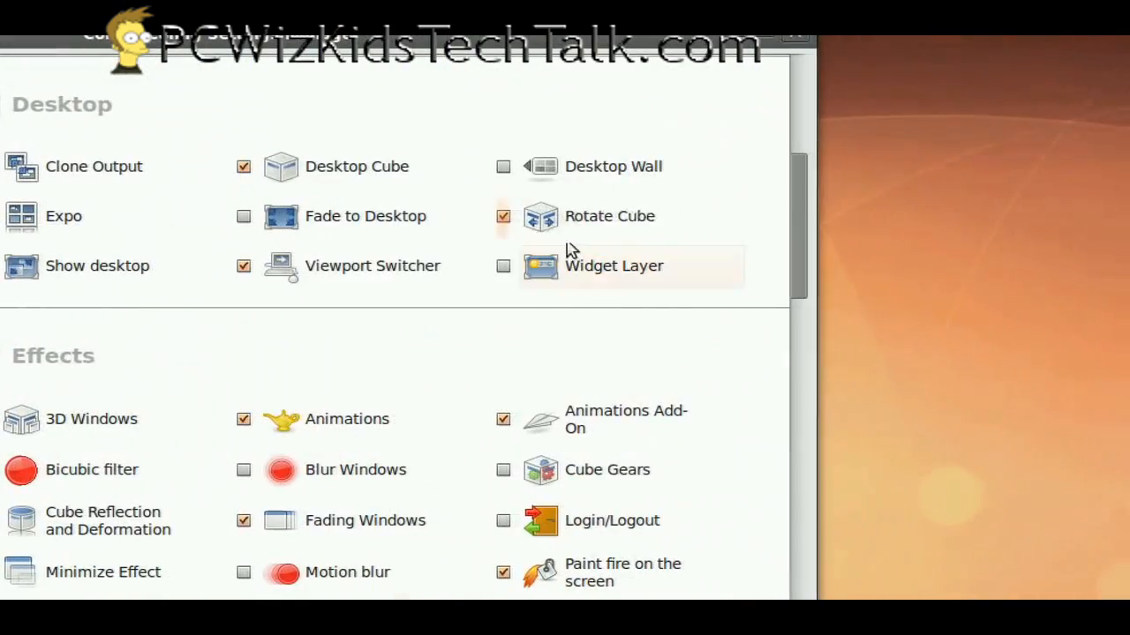
{"action": "left_click", "coordinate": [609, 216]}
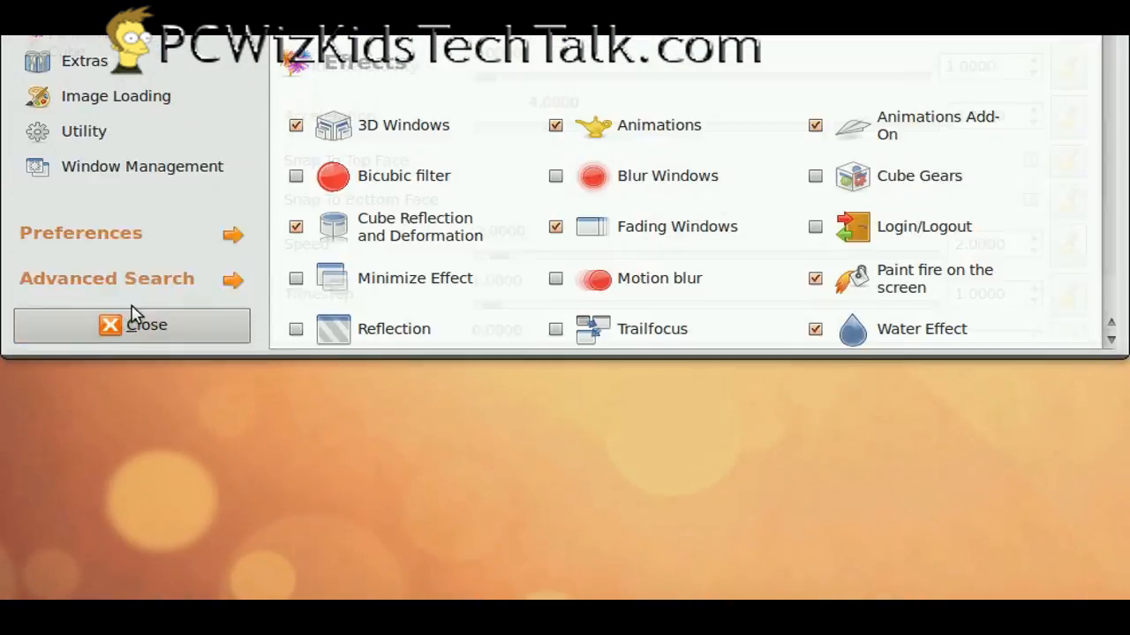
Close CompizConfig Settings Manager and bring up the Applications accessories list
{"action": "scroll", "scroll_direction": "up", "scroll_amount": 3}
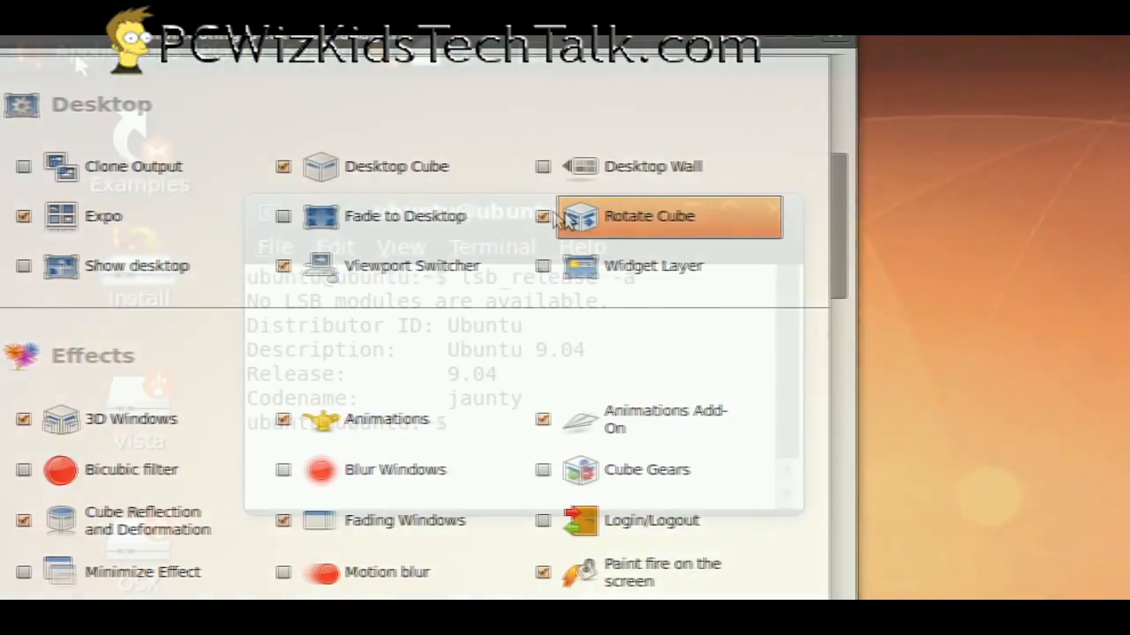
{"action": "left_click", "coordinate": [85, 50]}
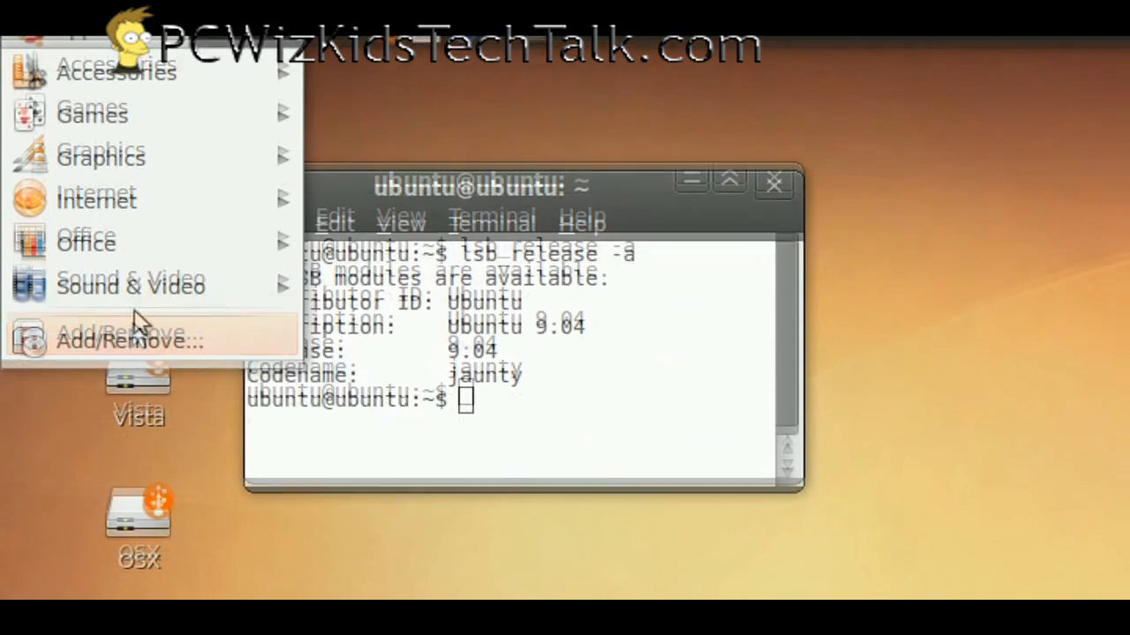
{"action": "left_click", "coordinate": [131, 286]}
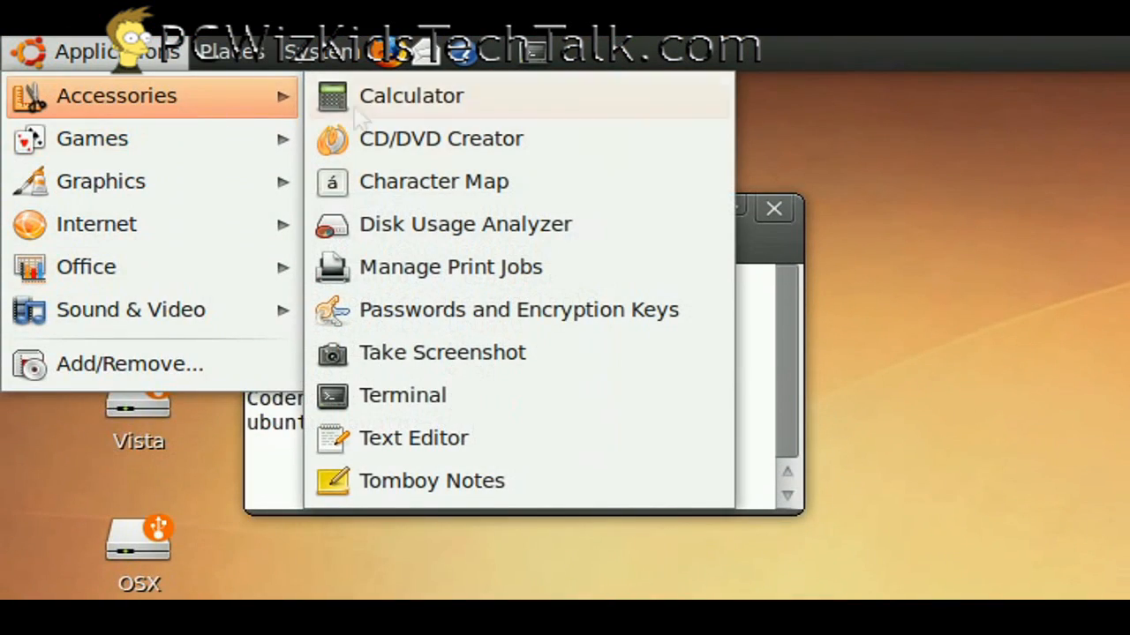
{"action": "mouse_move", "coordinate": [442, 138]}
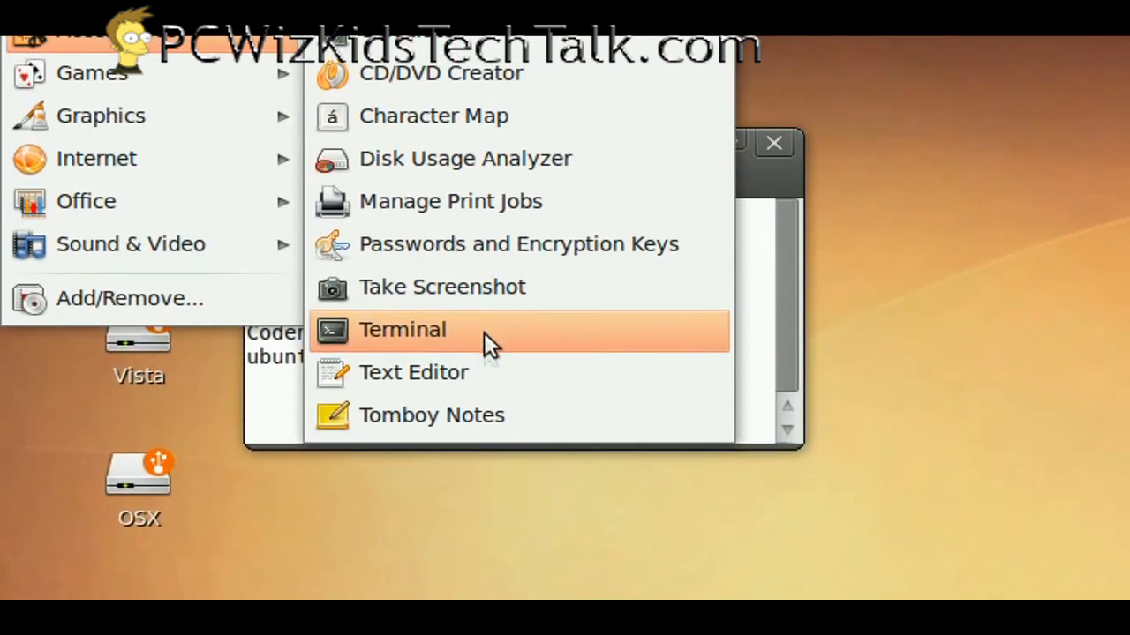
Collapse the accessory programs list and close the Applications menu
{"action": "left_click", "coordinate": [402, 330]}
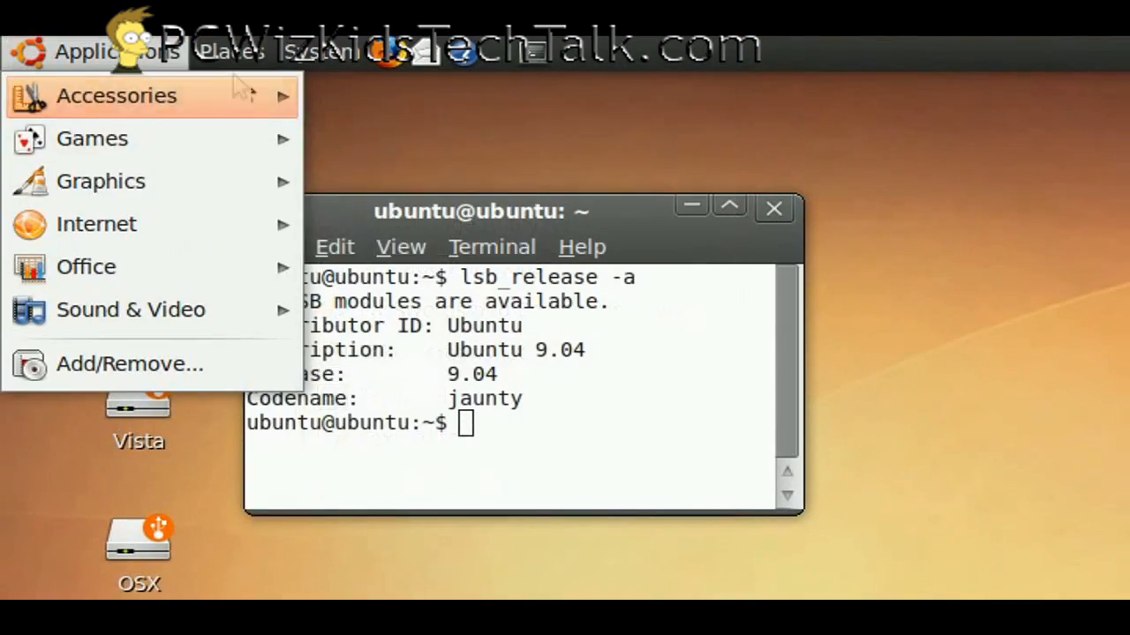
{"action": "left_click", "coordinate": [231, 50]}
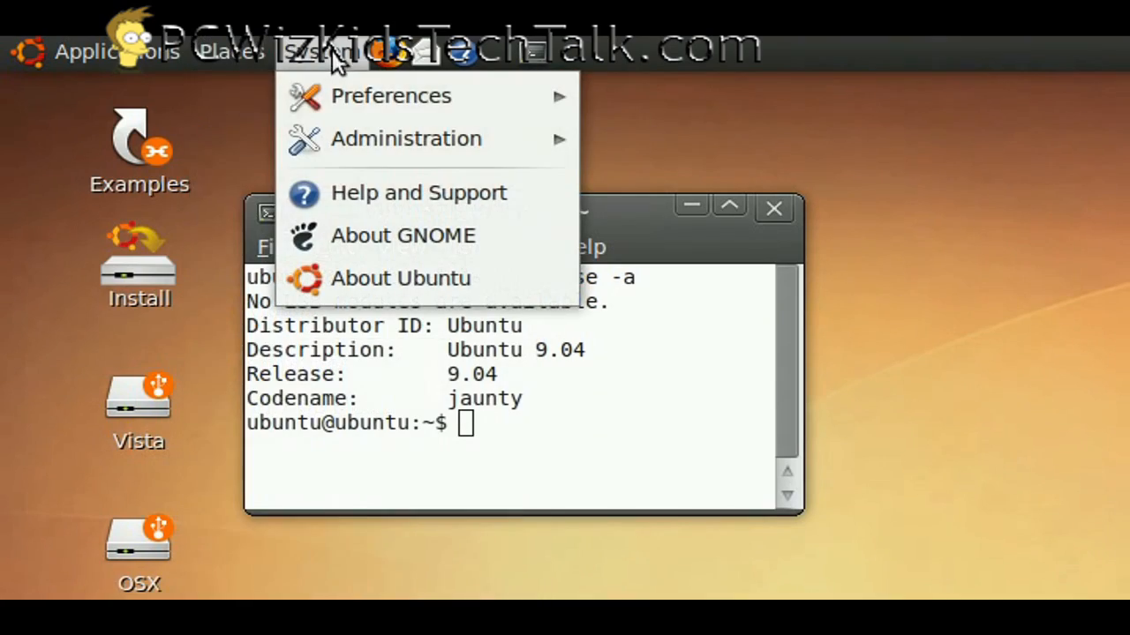
Apply the 1400 x 1050, 60 Hz laptop display configuration and keep it
{"action": "left_click", "coordinate": [390, 95]}
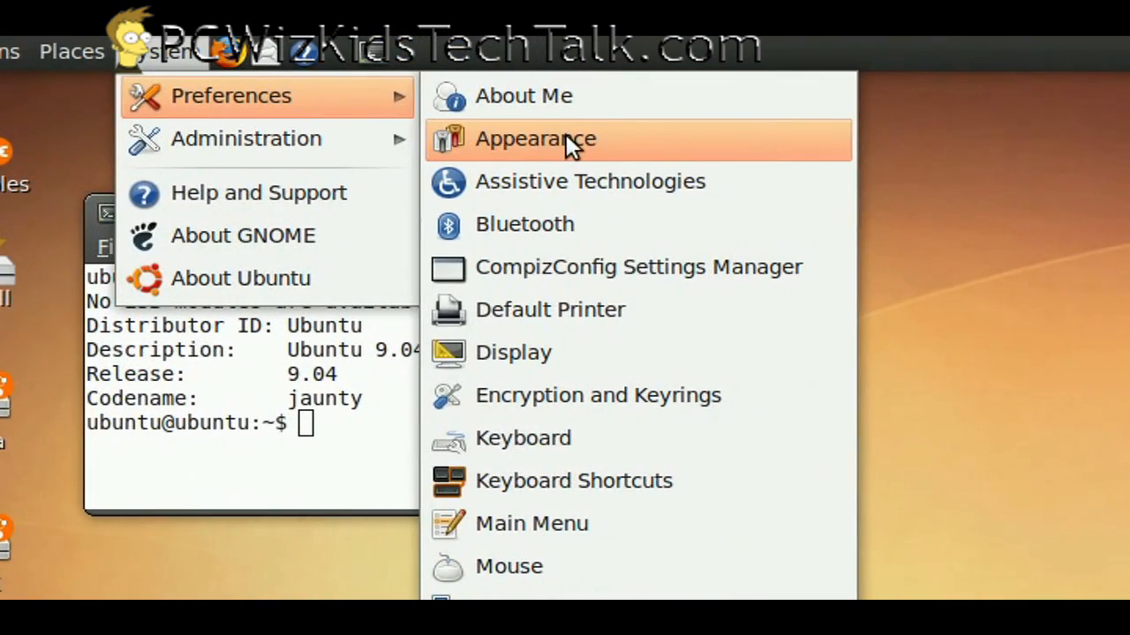
{"action": "mouse_move", "coordinate": [564, 150]}
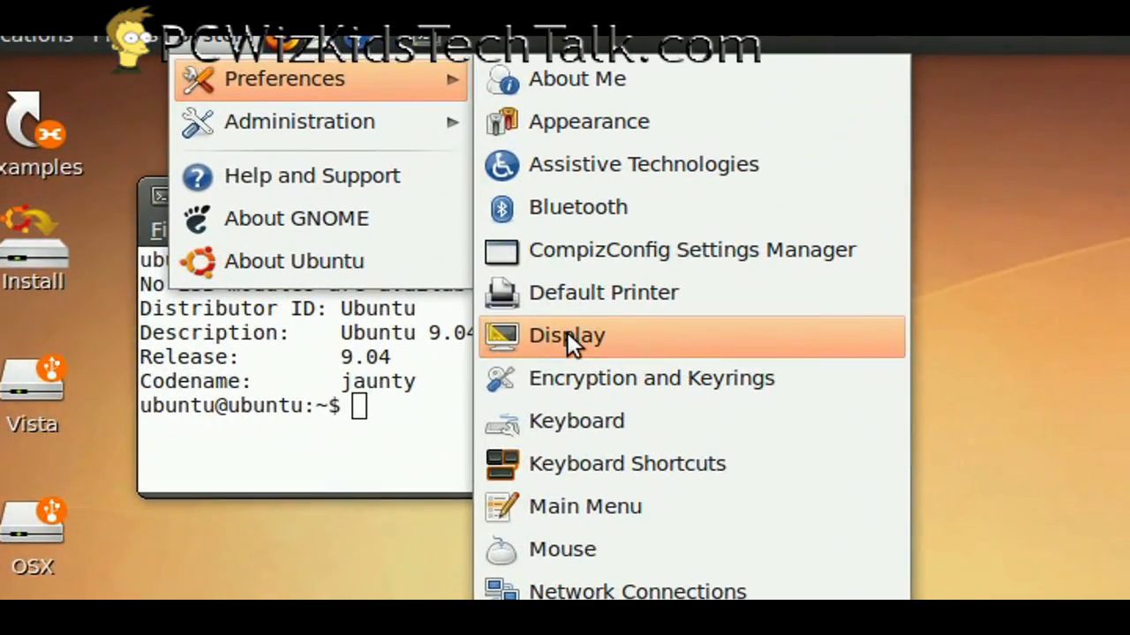
{"action": "left_click", "coordinate": [567, 335]}
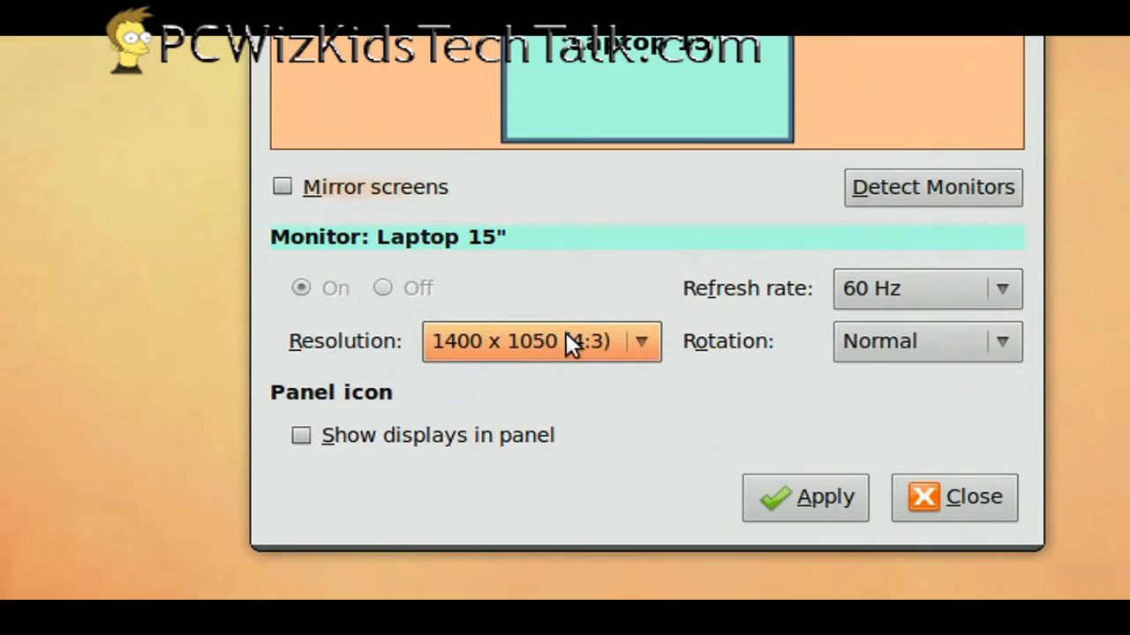
{"action": "left_click", "coordinate": [804, 497]}
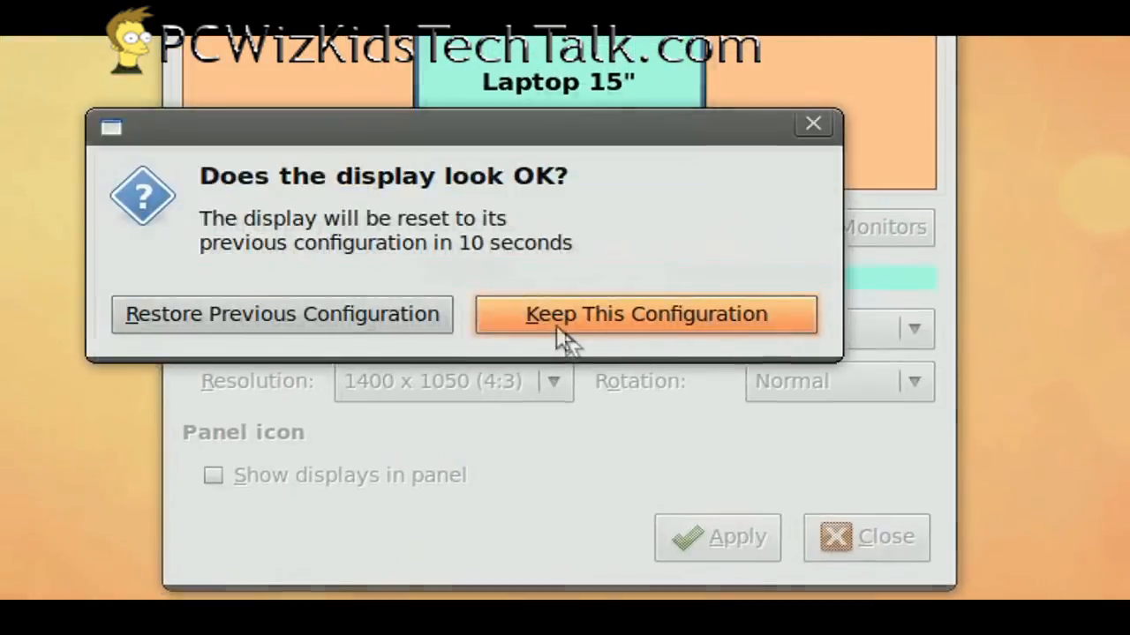
{"action": "left_click", "coordinate": [644, 314]}
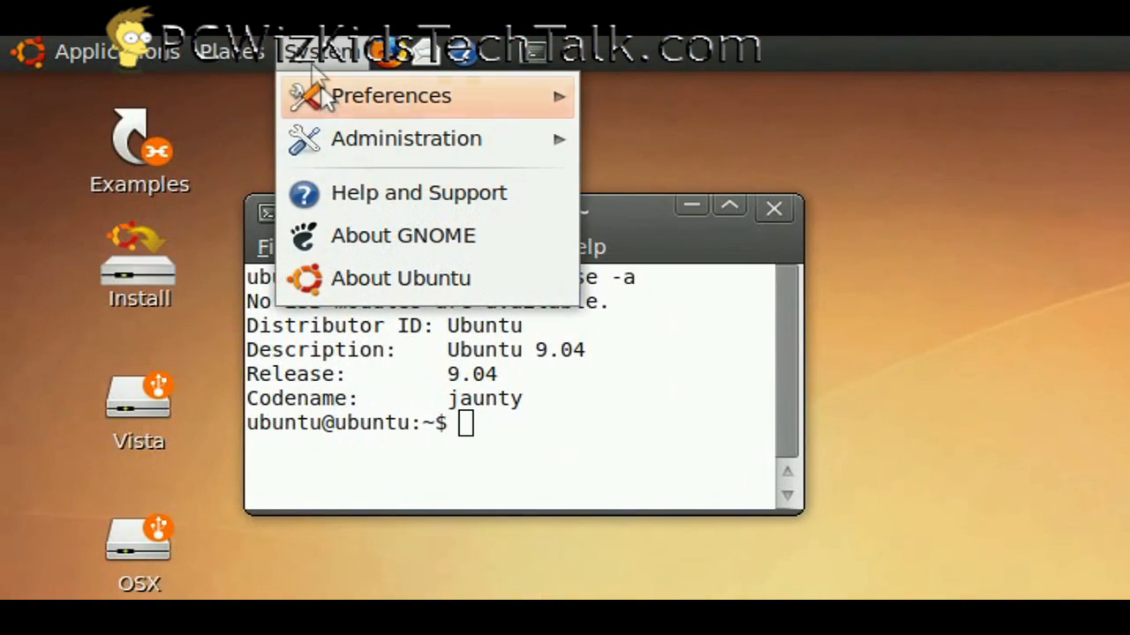
Scroll through the System Preferences tools list
{"action": "left_click", "coordinate": [391, 96]}
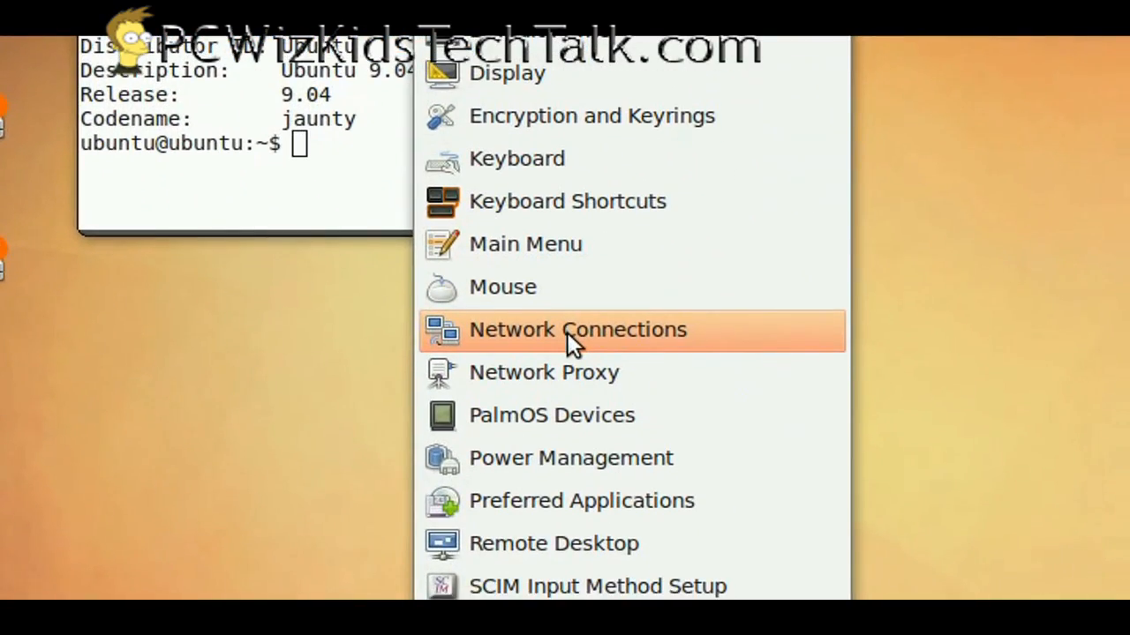
{"action": "scroll", "scroll_direction": "down", "scroll_amount": 3}
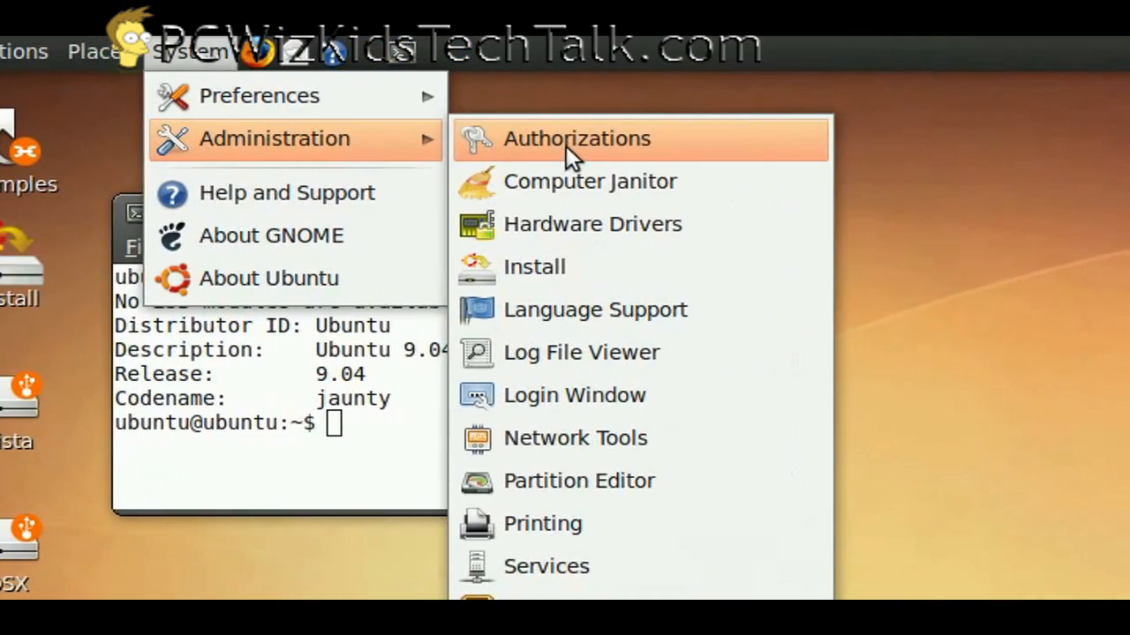
{"action": "mouse_move", "coordinate": [564, 180]}
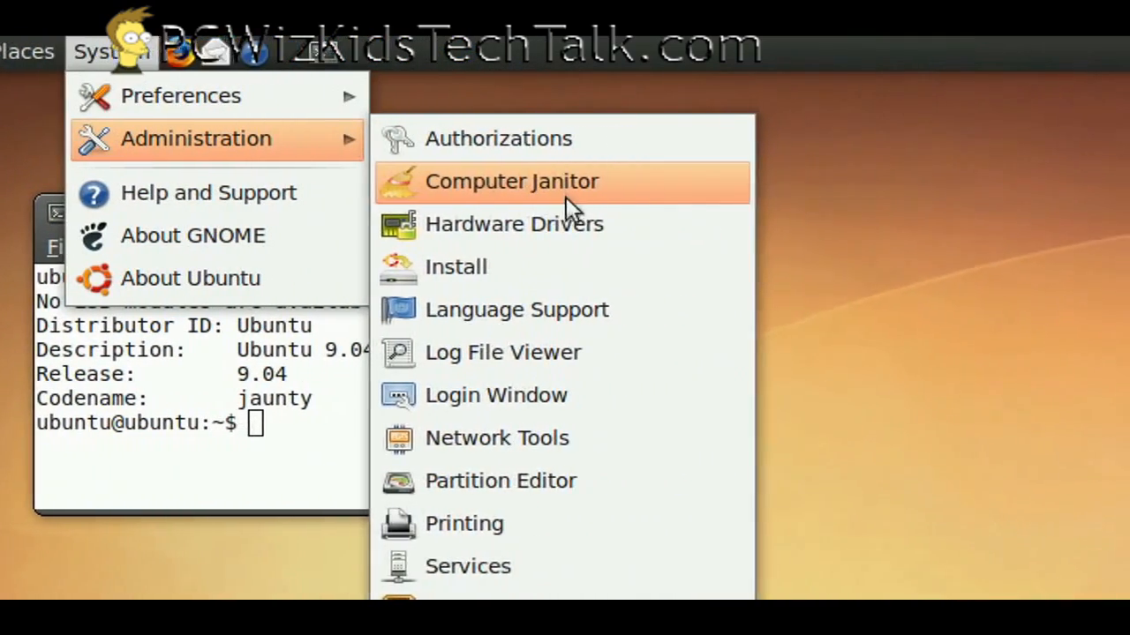
{"action": "mouse_move", "coordinate": [574, 310]}
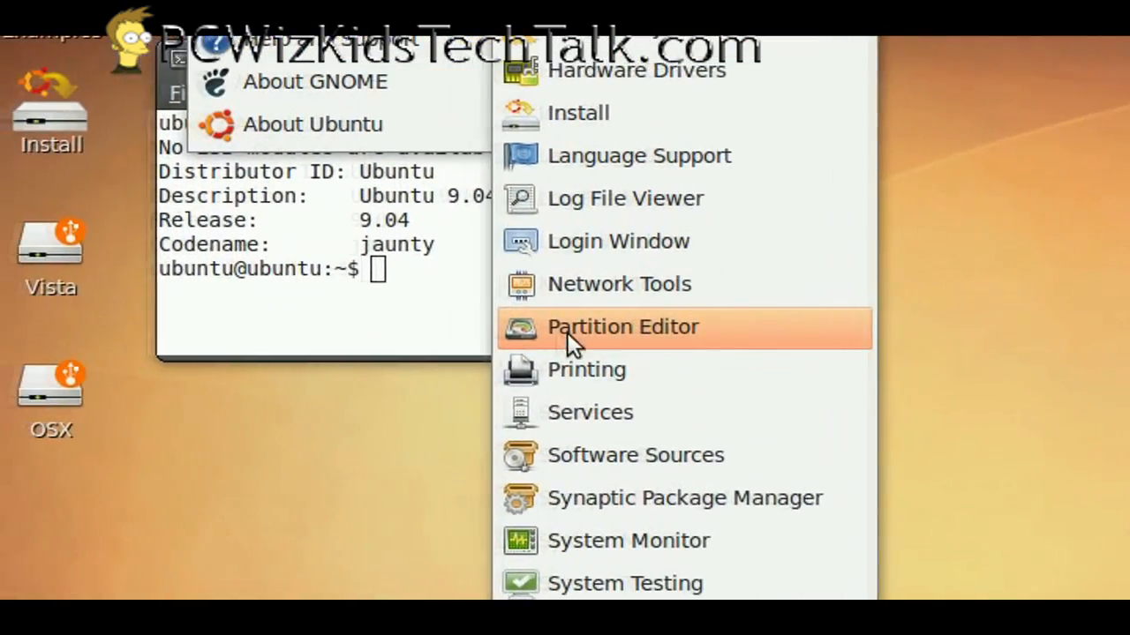
{"action": "mouse_move", "coordinate": [565, 326]}
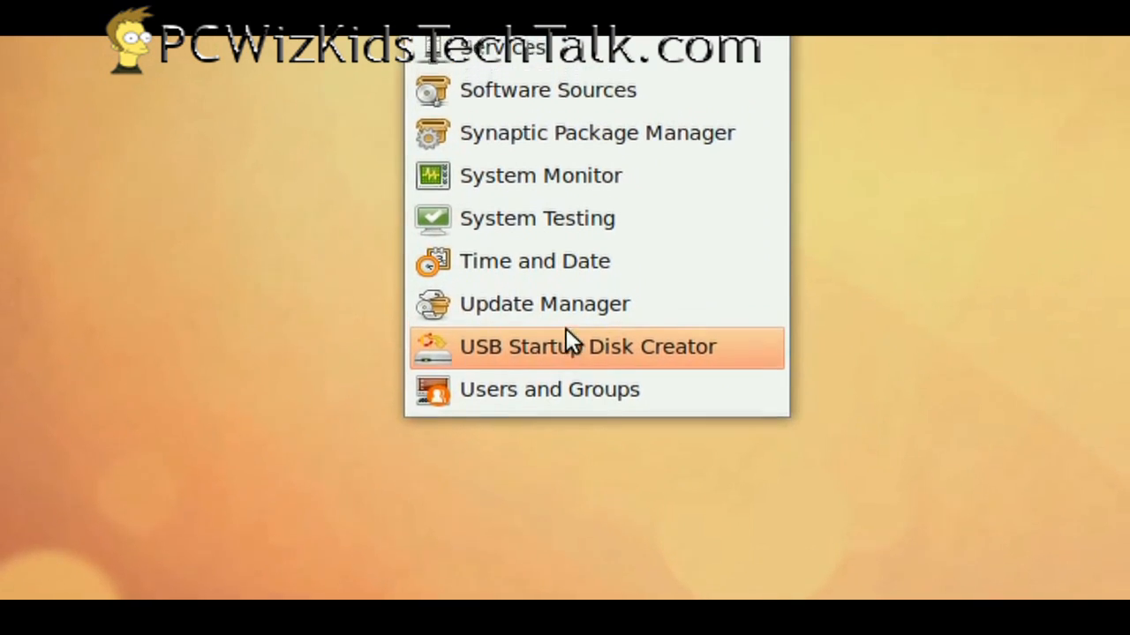
{"action": "mouse_move", "coordinate": [542, 321]}
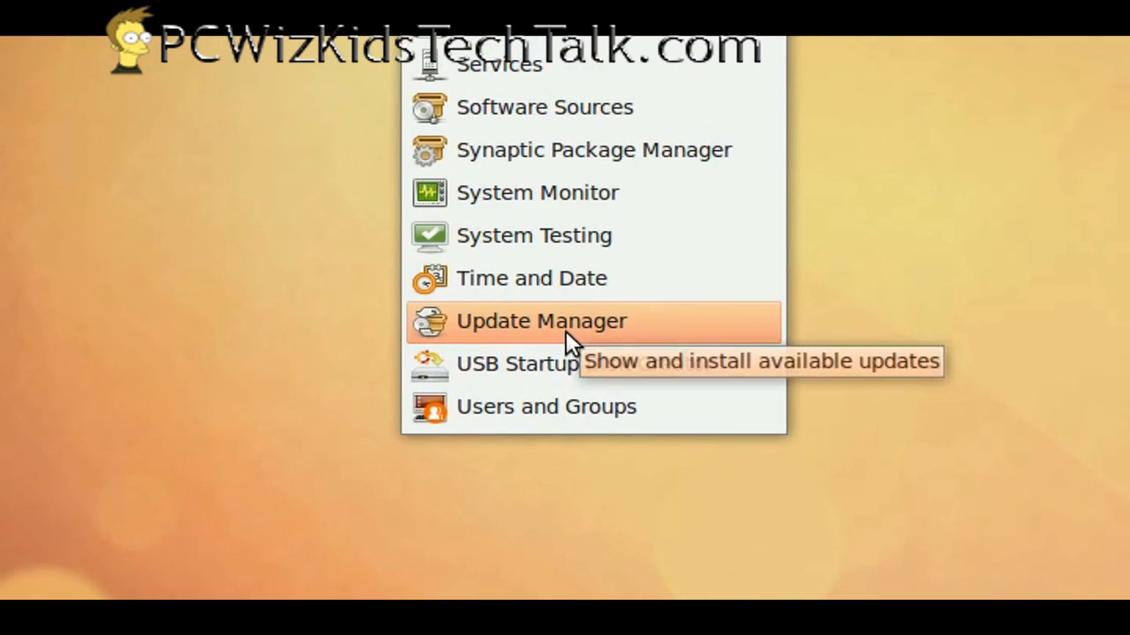